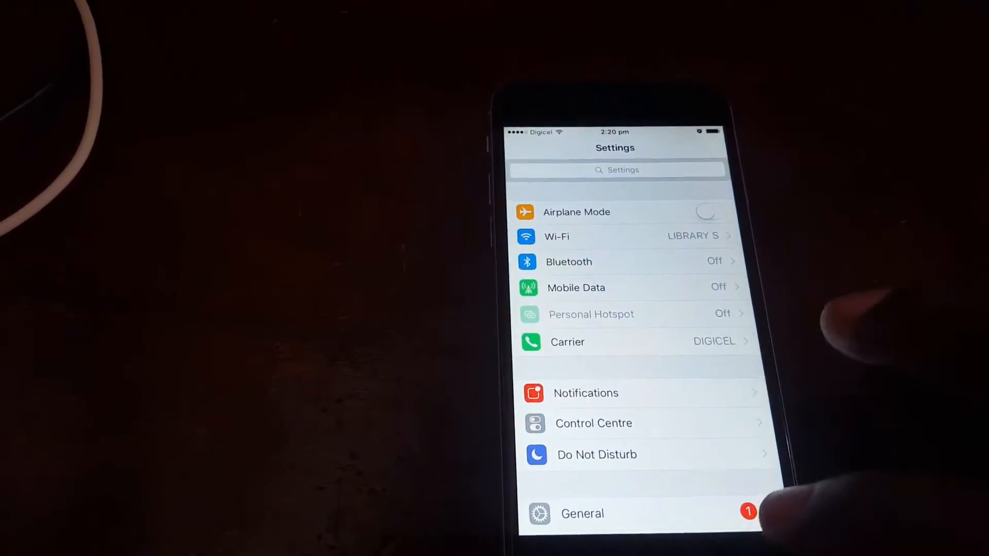
Turn off Wi-Fi Assist at the bottom of the Mobile Data settings.
key("home")
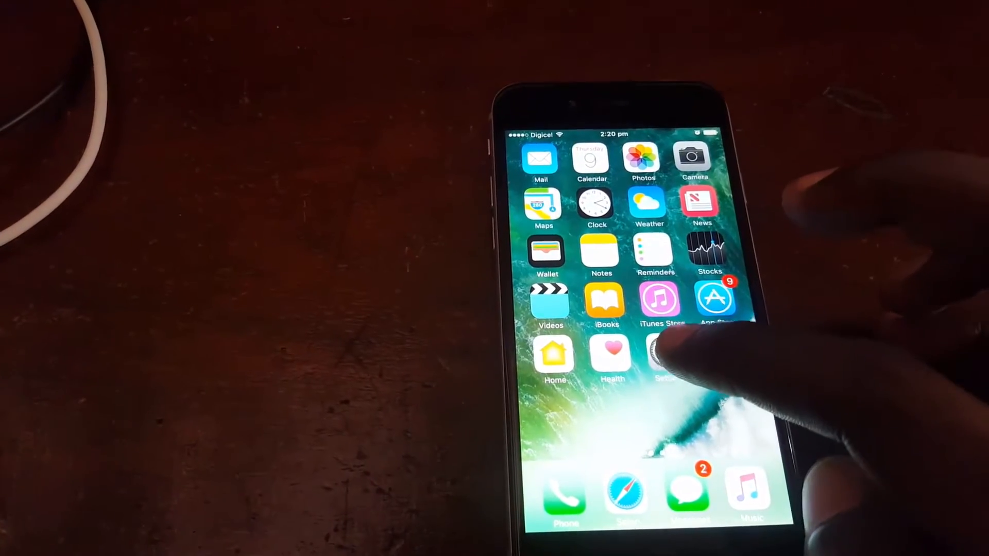
left_click(664, 358)
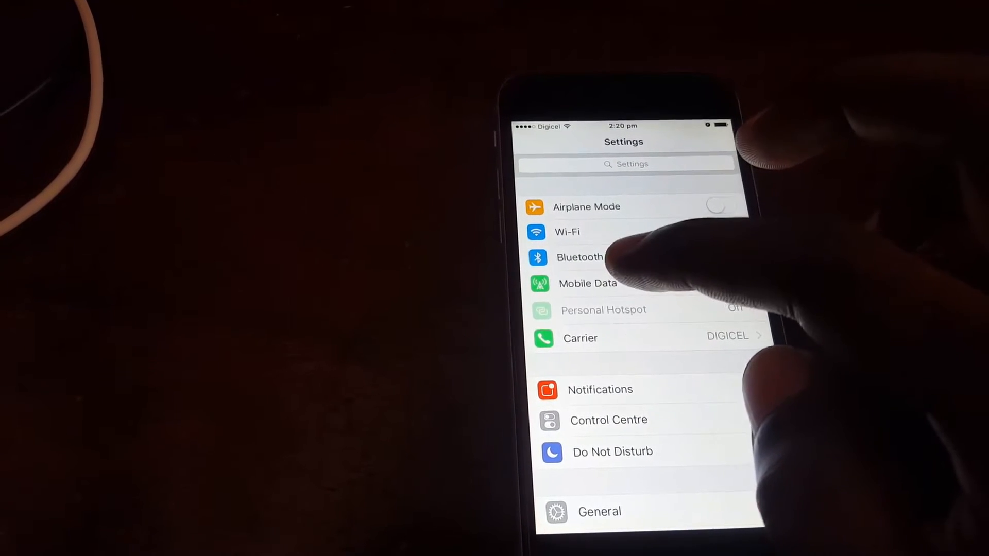
left_click(587, 283)
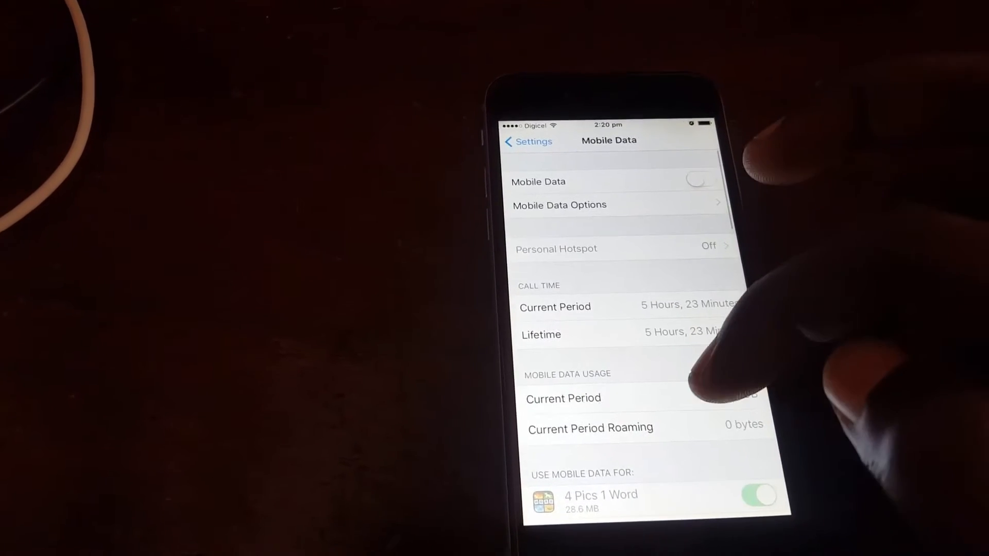
scroll("down", 3)
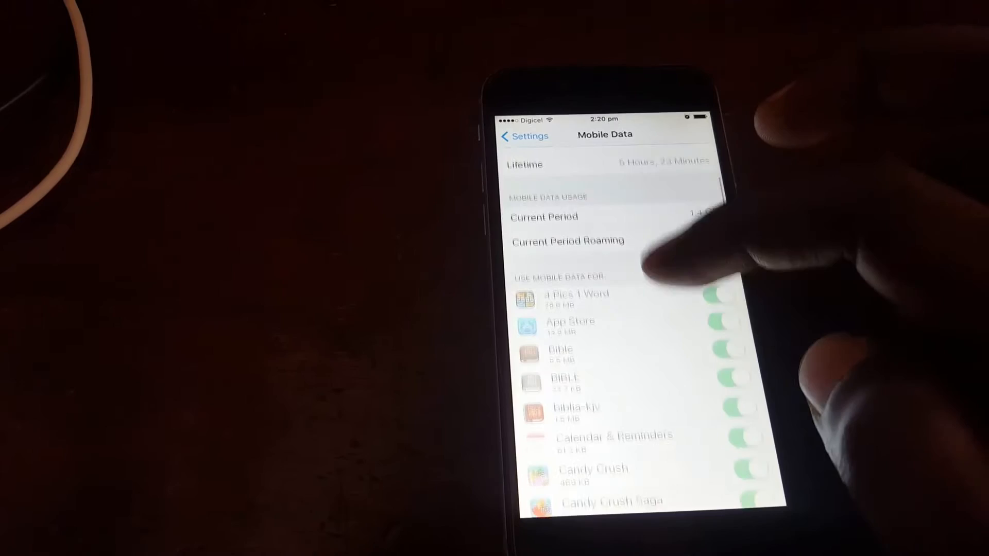
scroll("down", 3)
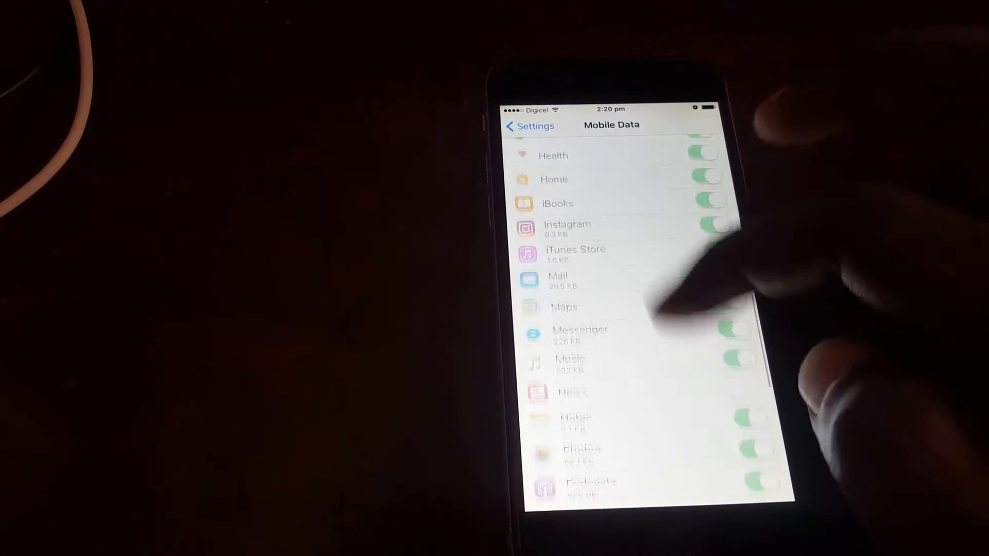
scroll("down", 3)
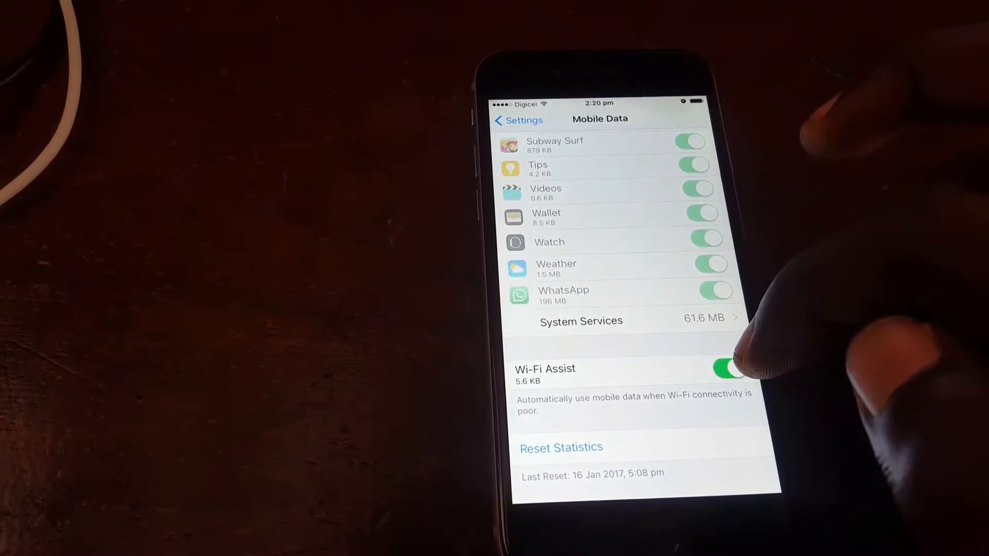
left_click(728, 370)
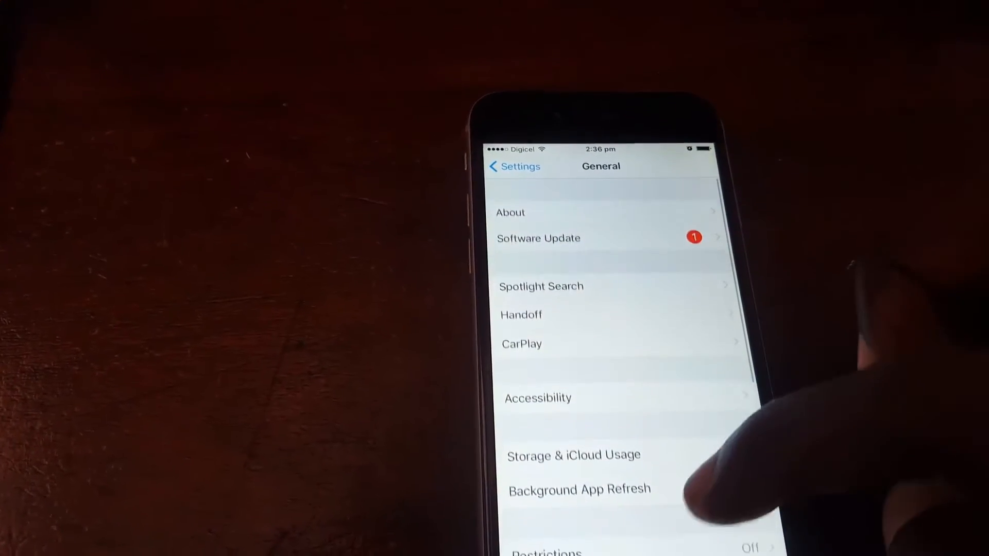
View Background App Refresh from General, then return to the main Settings list.
left_click(579, 488)
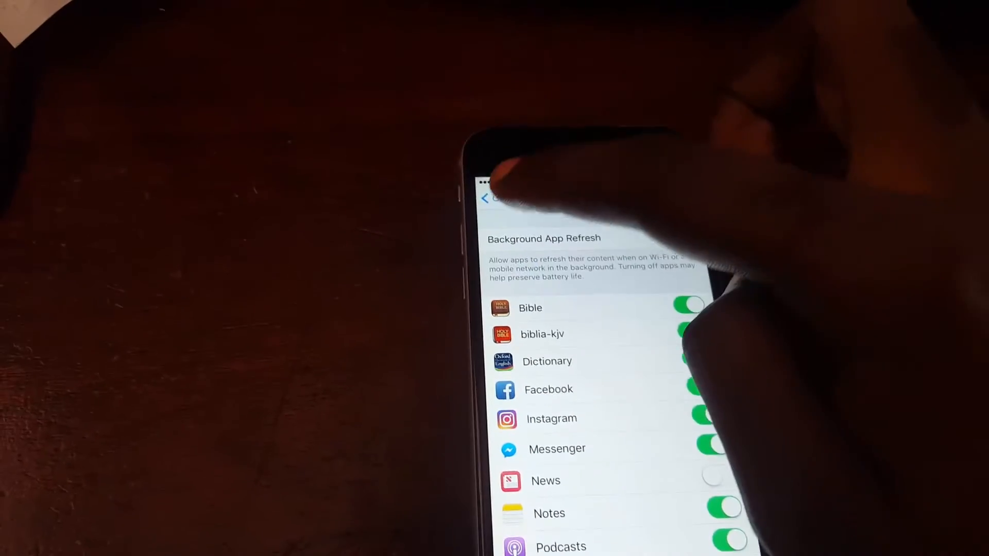
left_click(488, 198)
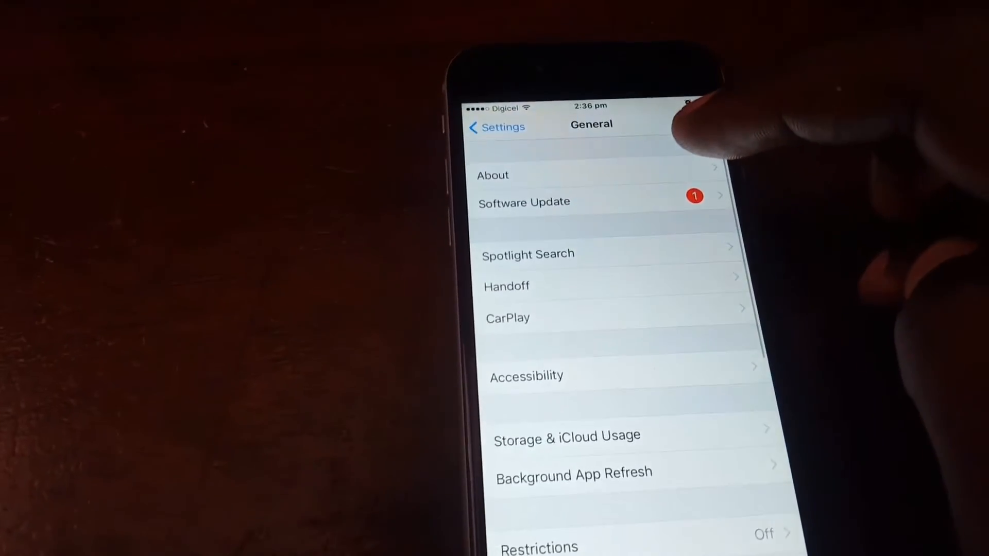
left_click(496, 126)
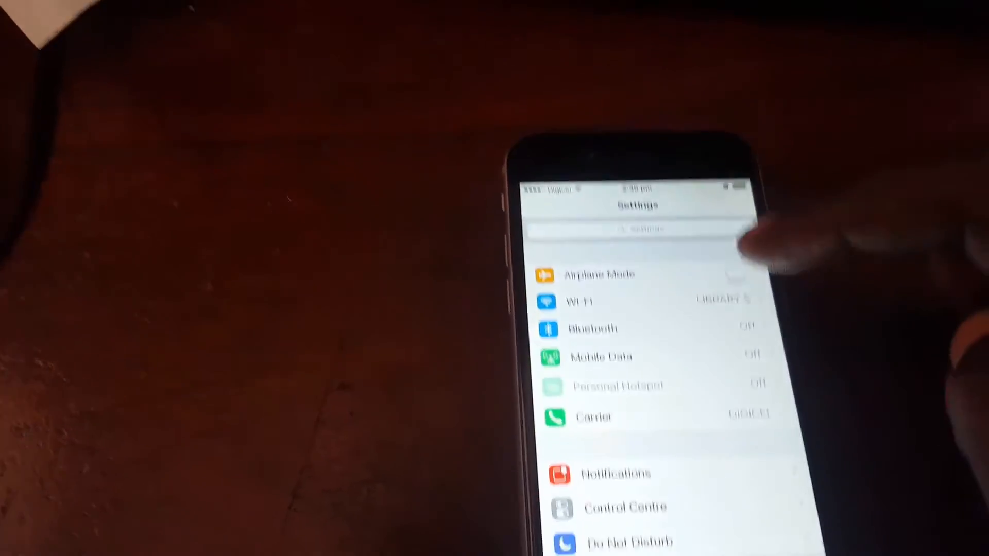
Search Settings for "Bac" and jump to the Background App Refresh page.
type("Ba")
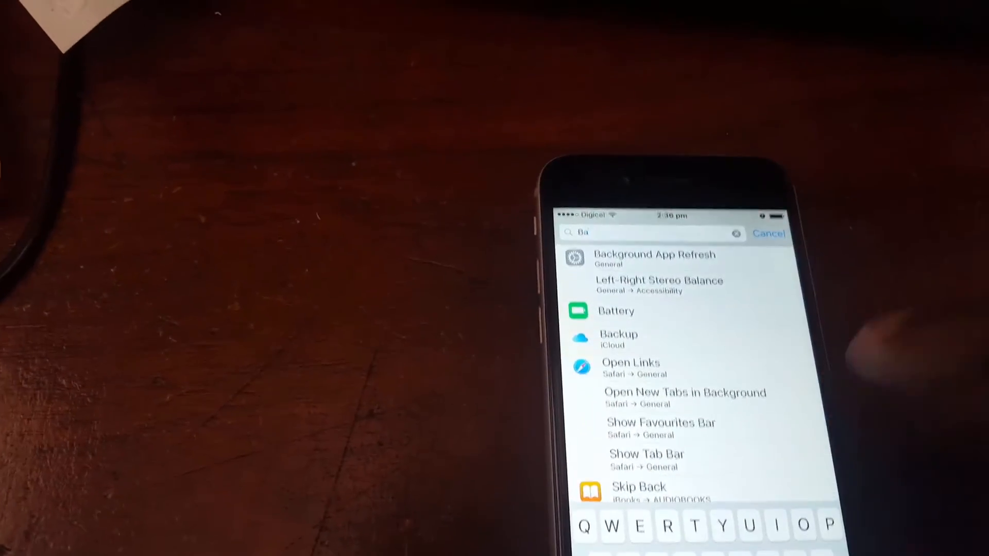
key("backspace")
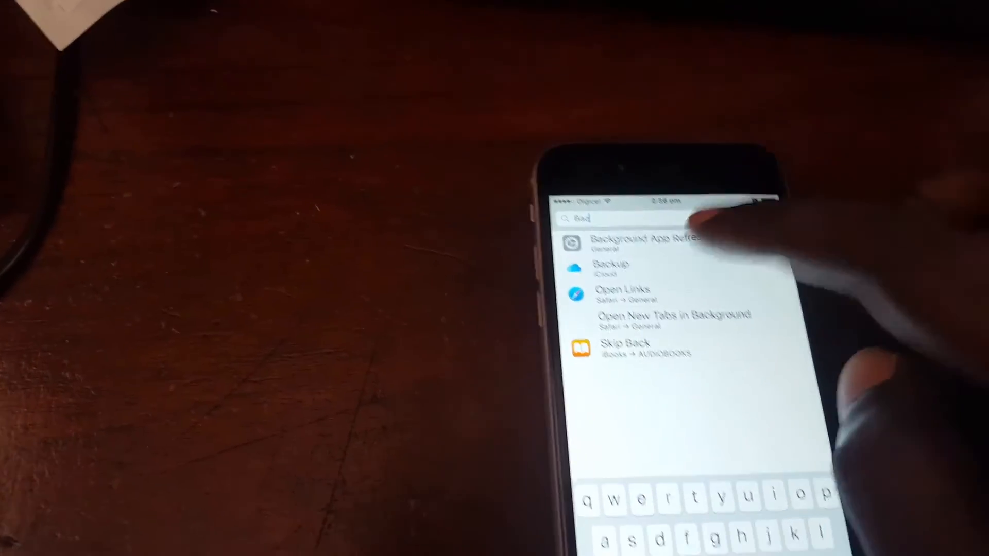
left_click(630, 244)
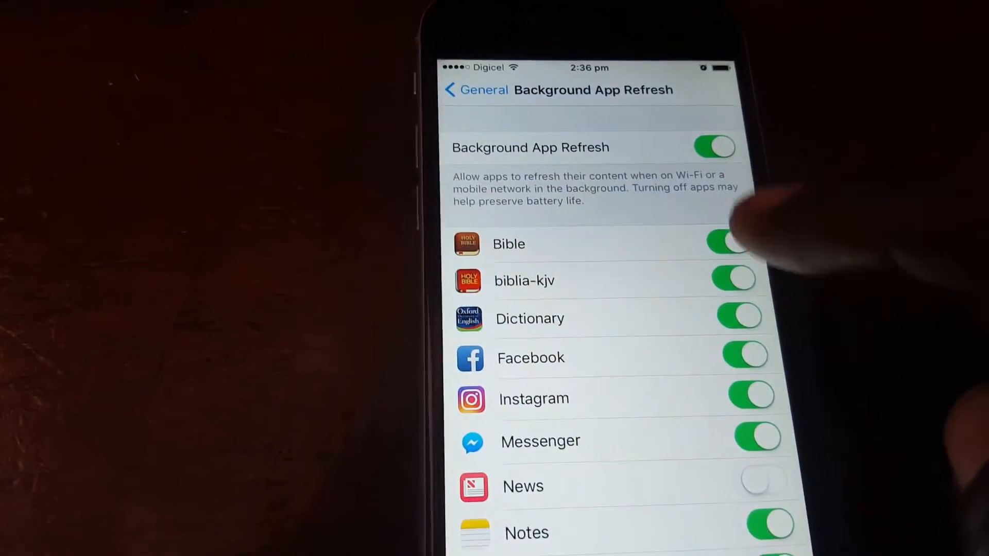
Review the per-app Background App Refresh list unchanged, then return to General.
scroll("down", 3)
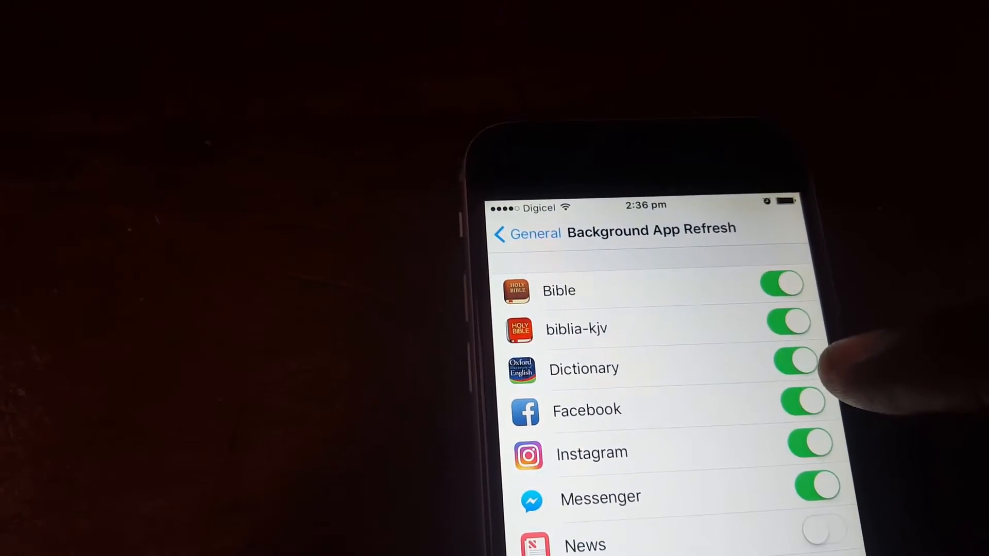
left_click(798, 369)
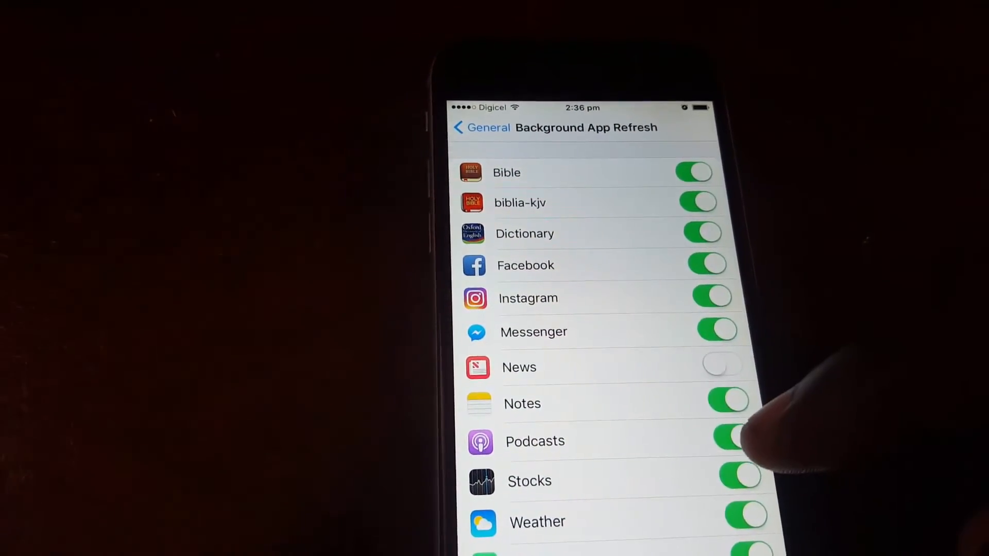
left_click(485, 127)
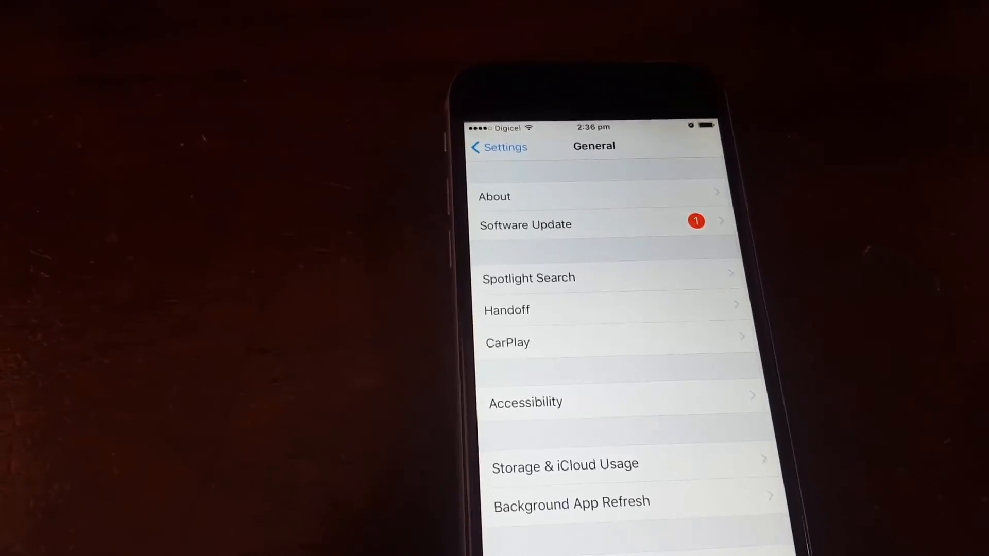